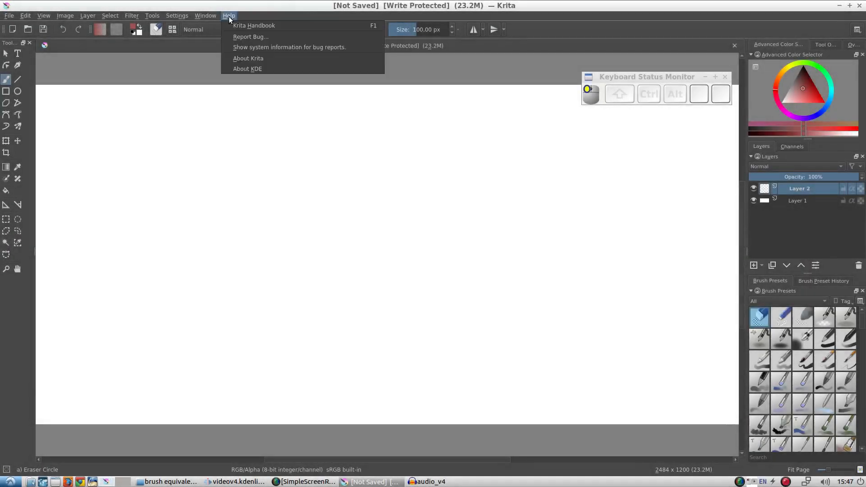
{"action": "mouse_move", "coordinate": [249, 58]}
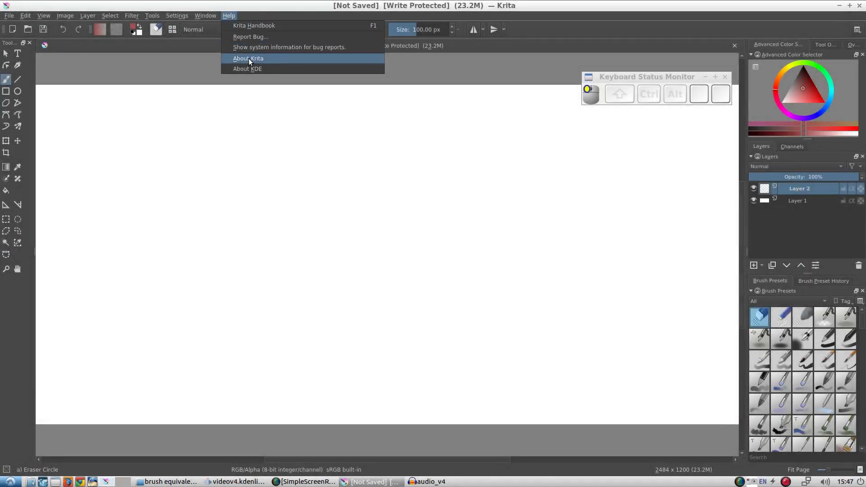
View Krita's About dialog showing version 4.0.0, then dismiss it
{"action": "left_click", "coordinate": [249, 57]}
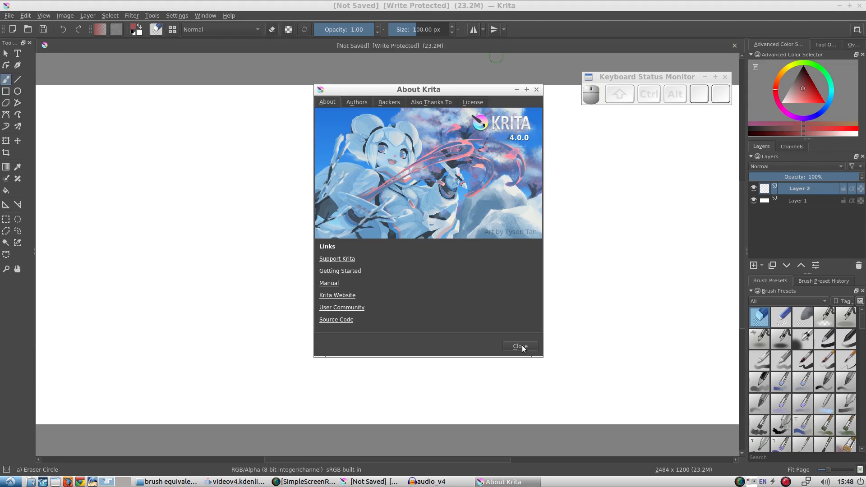
{"action": "left_click", "coordinate": [519, 346]}
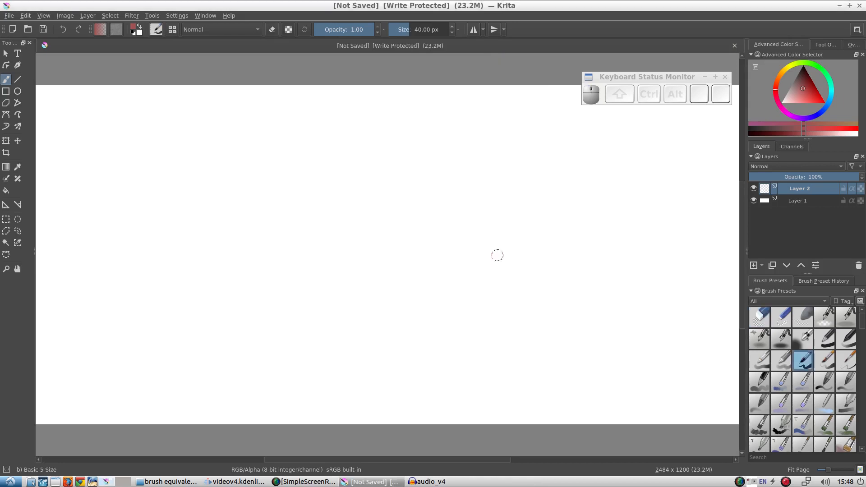
{"action": "mouse_move", "coordinate": [516, 228]}
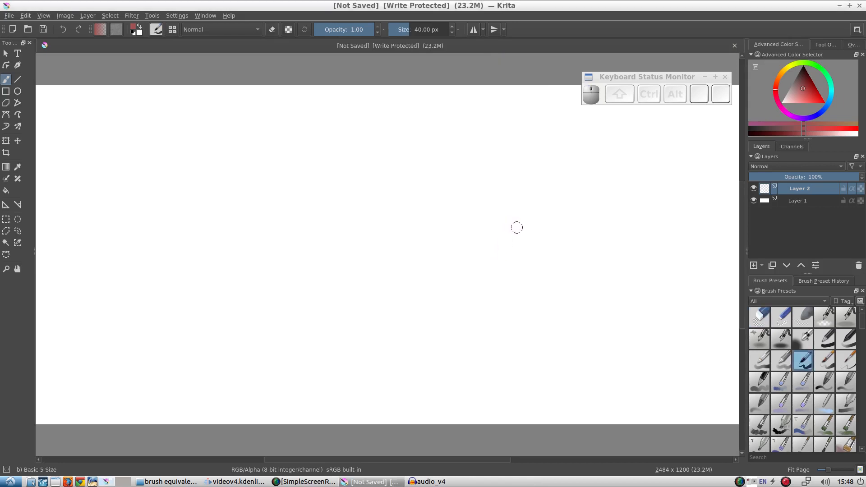
{"action": "mouse_move", "coordinate": [585, 210]}
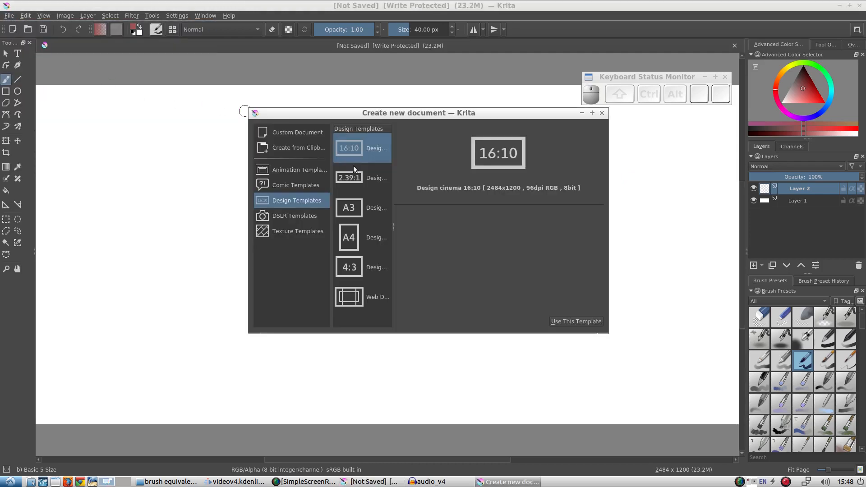
{"action": "mouse_move", "coordinate": [299, 210]}
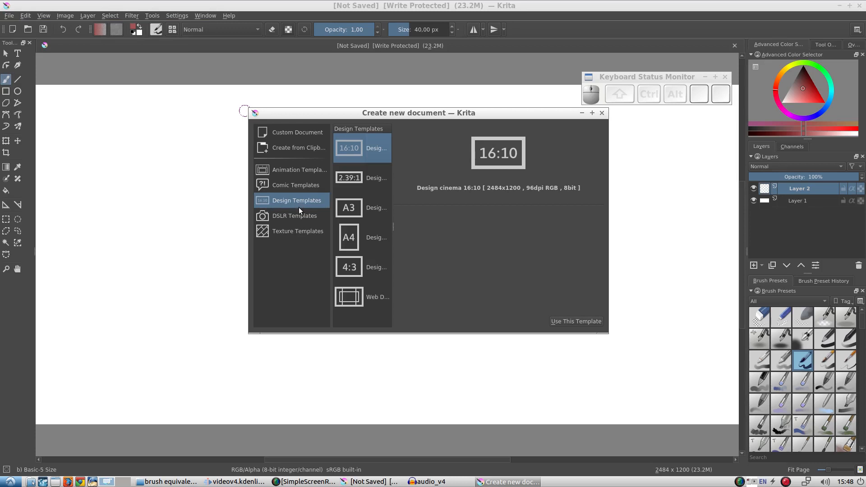
Browse the Animation Templates, then return to the Design Templates list
{"action": "left_click", "coordinate": [299, 170]}
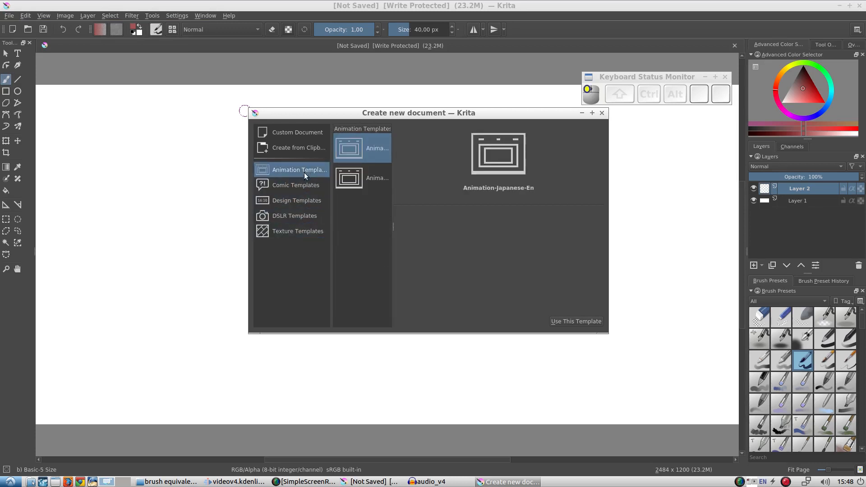
{"action": "left_click", "coordinate": [296, 201]}
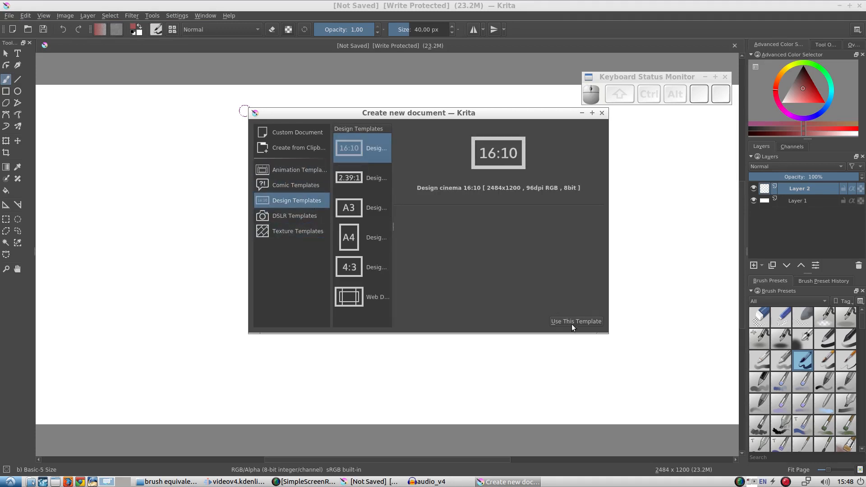
{"action": "mouse_move", "coordinate": [604, 328]}
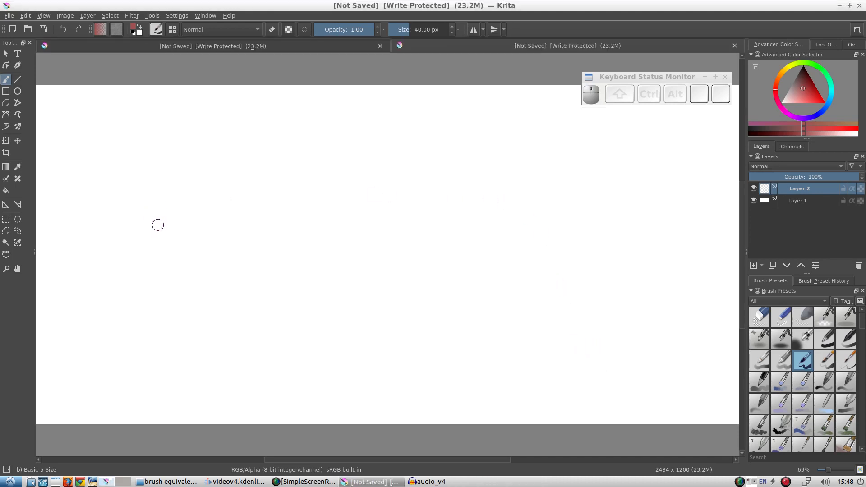
{"action": "mouse_move", "coordinate": [627, 322]}
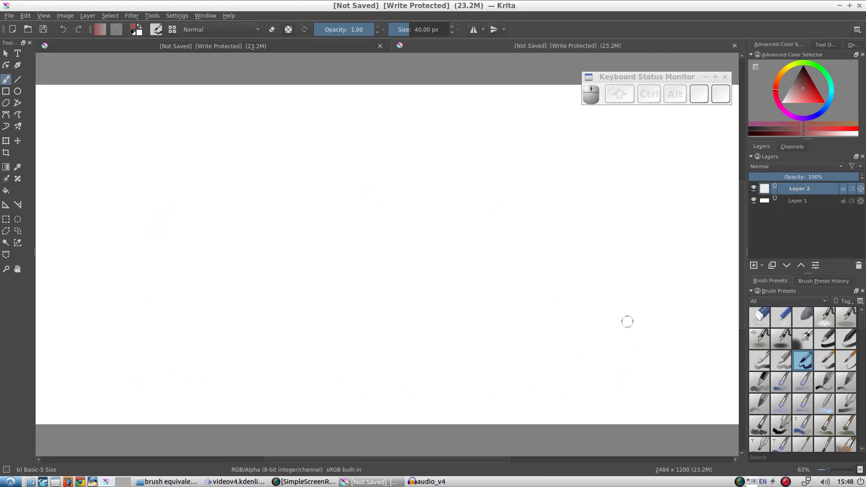
{"action": "mouse_move", "coordinate": [130, 307]}
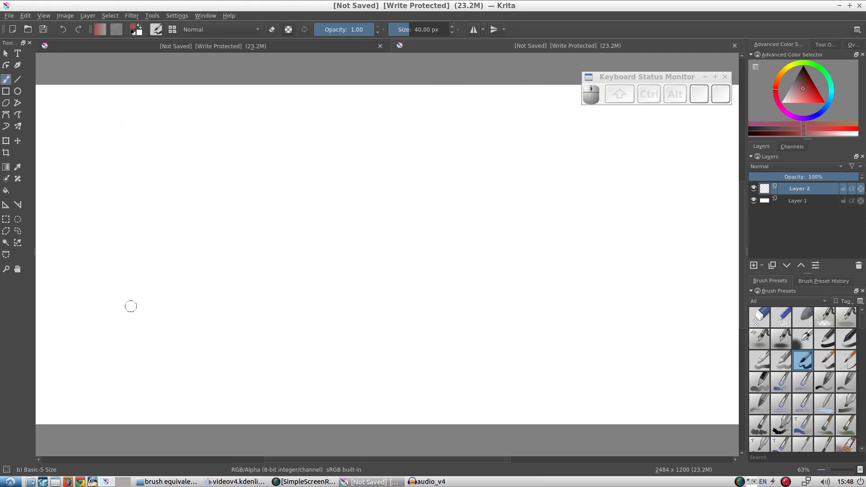
{"action": "mouse_move", "coordinate": [630, 367]}
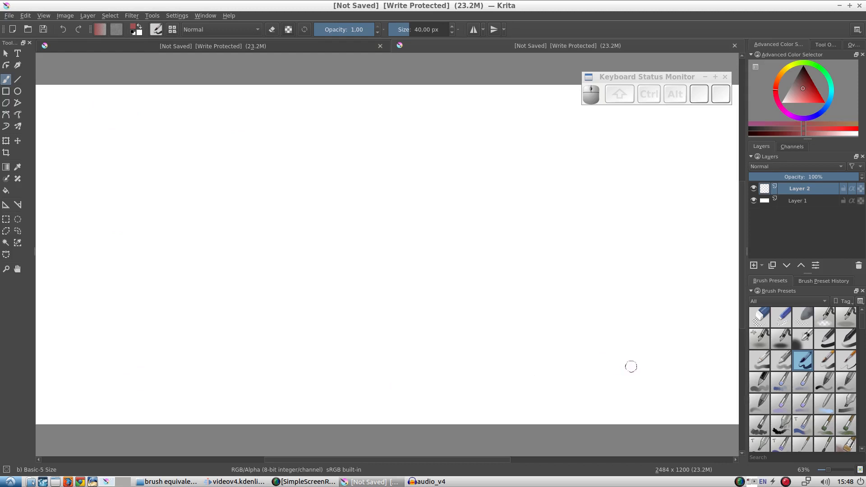
{"action": "mouse_move", "coordinate": [154, 298]}
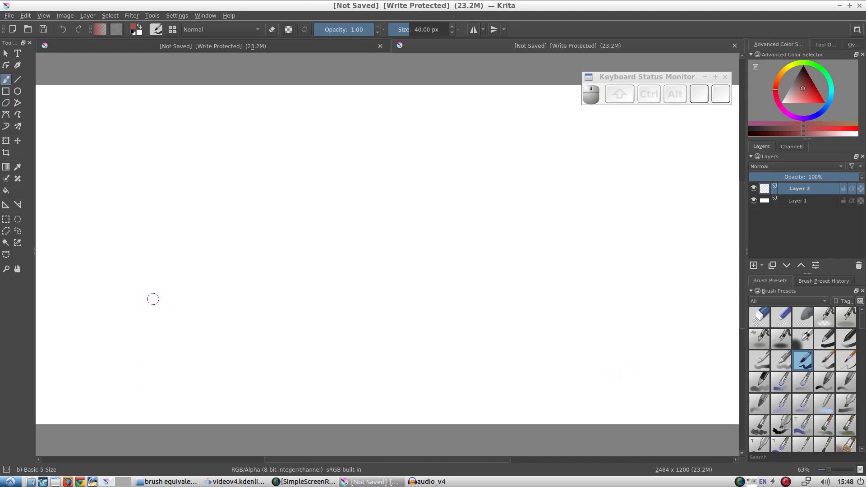
{"action": "mouse_move", "coordinate": [169, 304]}
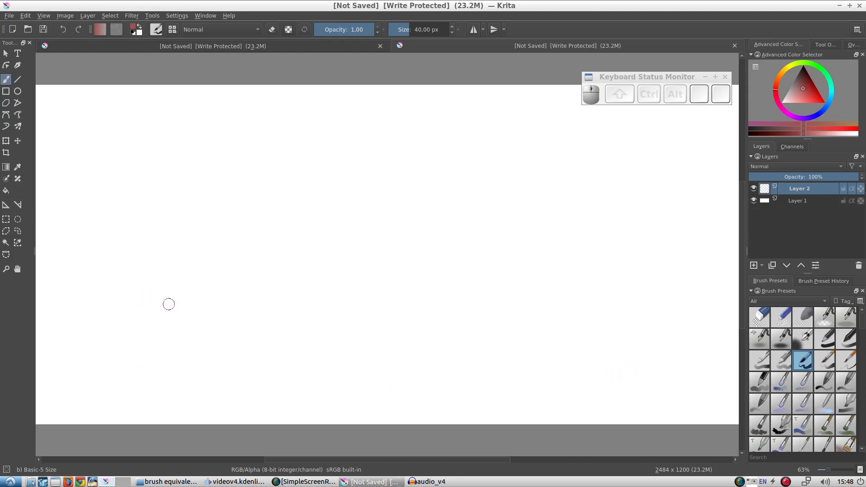
{"action": "mouse_move", "coordinate": [31, 239]}
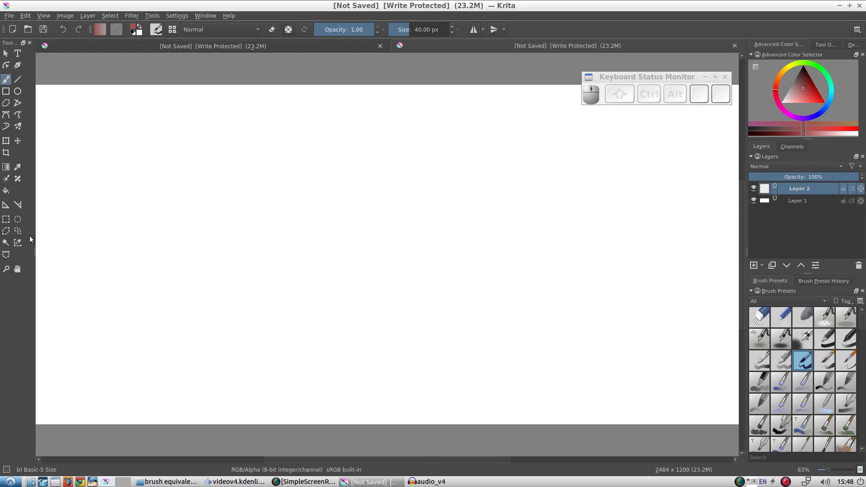
{"action": "mouse_move", "coordinate": [18, 200]}
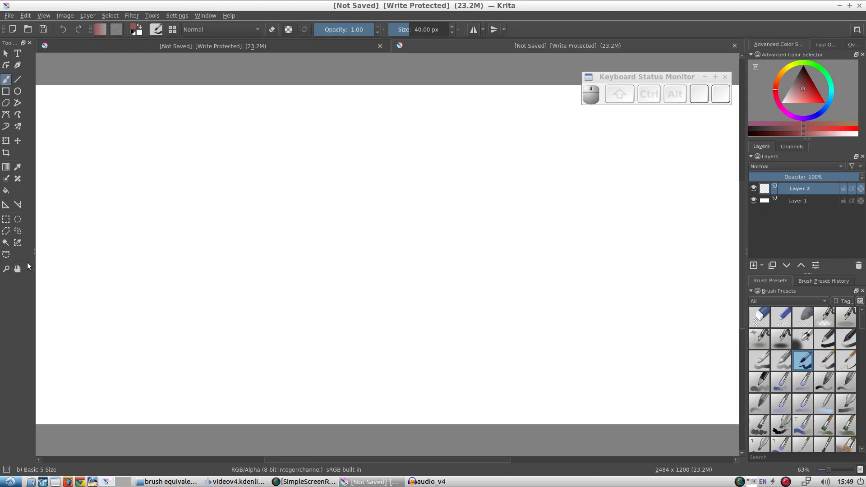
{"action": "mouse_move", "coordinate": [784, 338]}
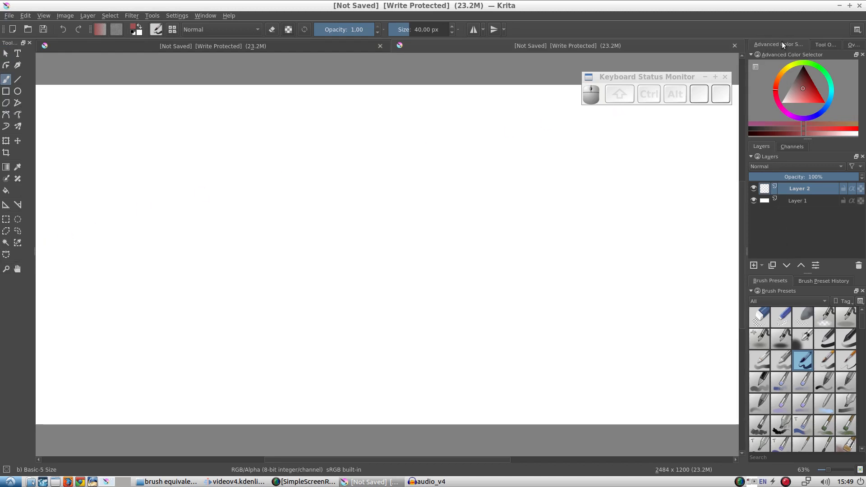
Cycle through the Tool Options and Overview dockers, ending back on the Advanced Color Selector
{"action": "left_click", "coordinate": [802, 88]}
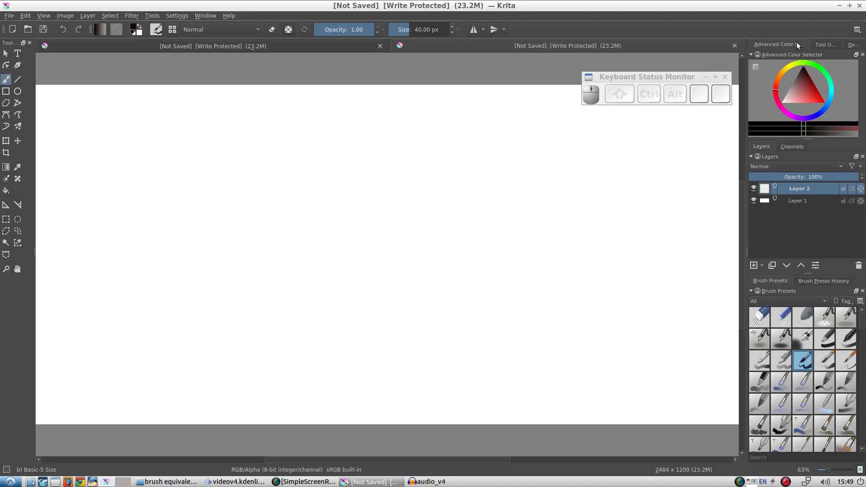
{"action": "left_click", "coordinate": [826, 45]}
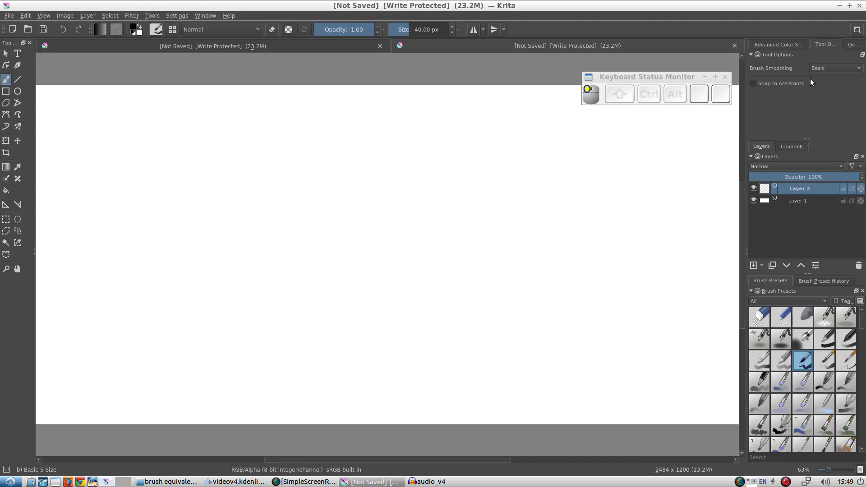
{"action": "left_click", "coordinate": [854, 46]}
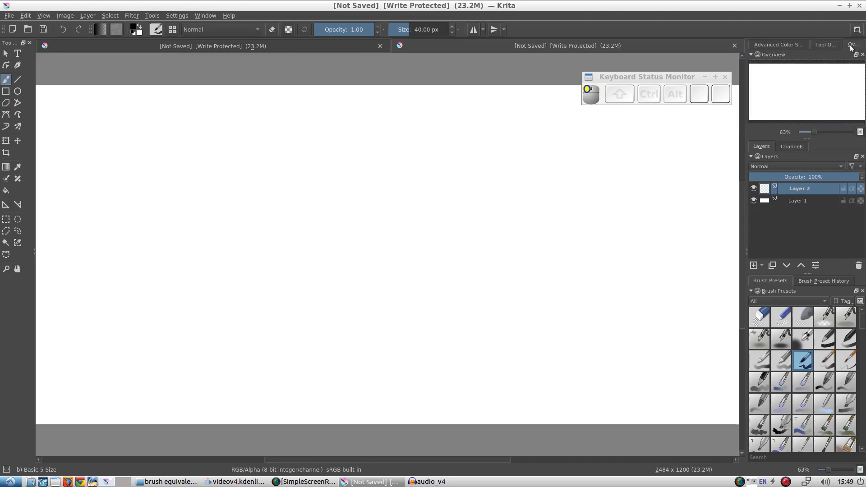
{"action": "mouse_move", "coordinate": [793, 46]}
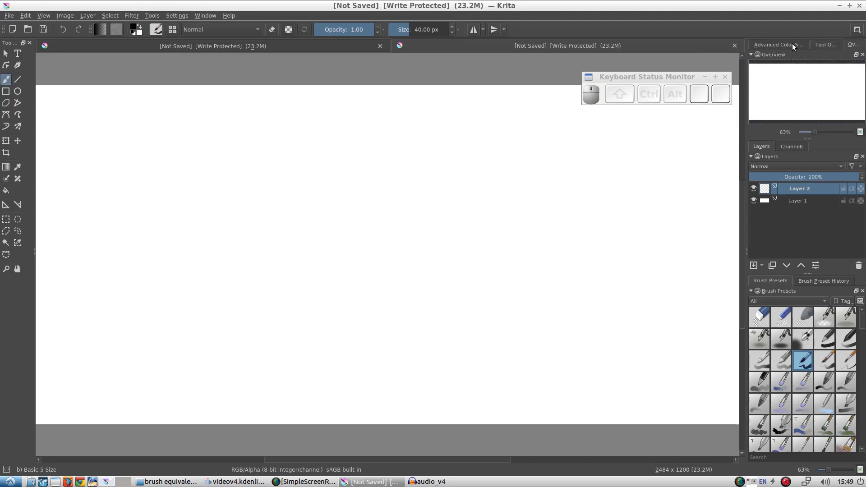
{"action": "left_click", "coordinate": [826, 45]}
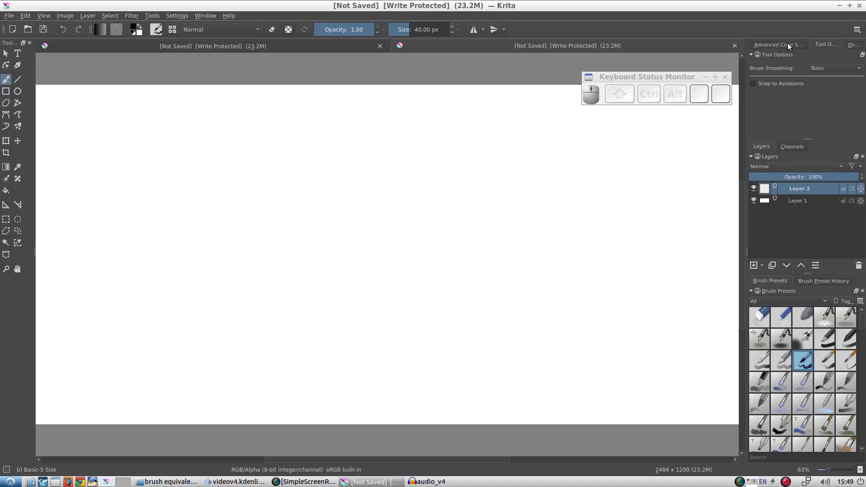
{"action": "left_click", "coordinate": [778, 44]}
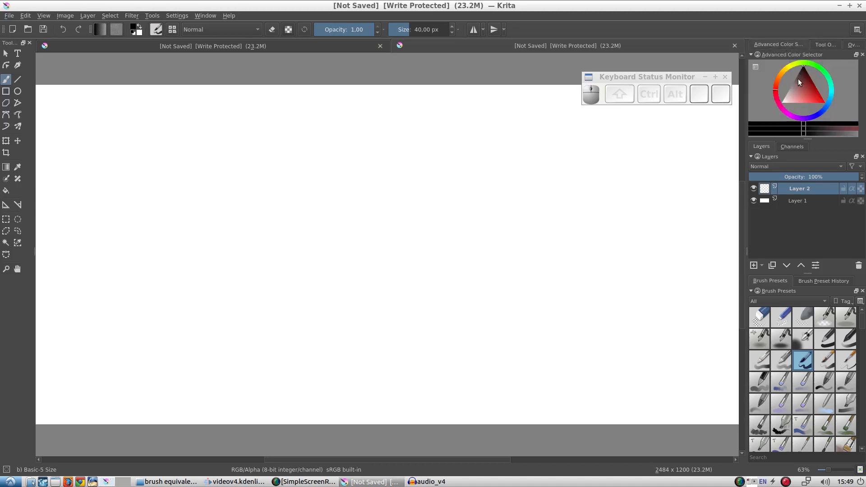
{"action": "left_click", "coordinate": [826, 44]}
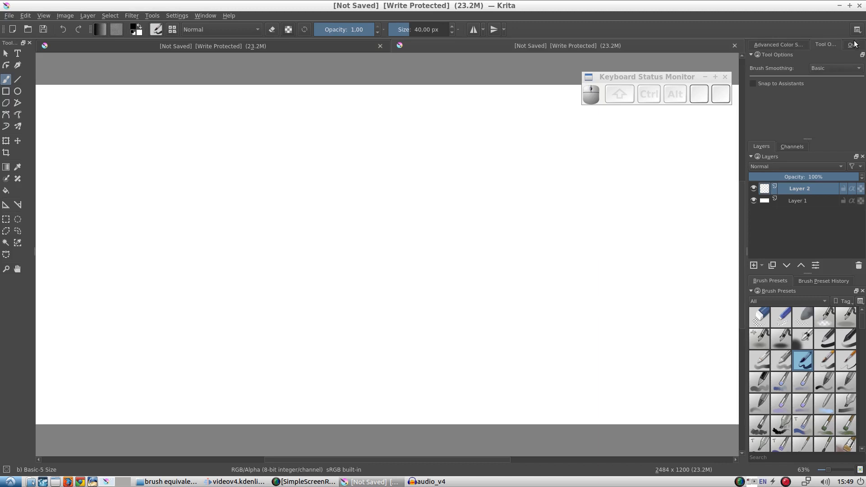
{"action": "left_click", "coordinate": [854, 44]}
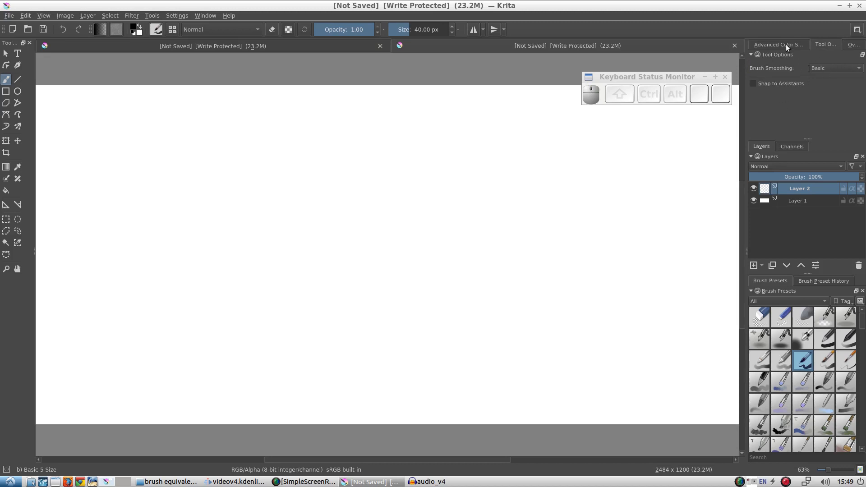
{"action": "left_click", "coordinate": [778, 45]}
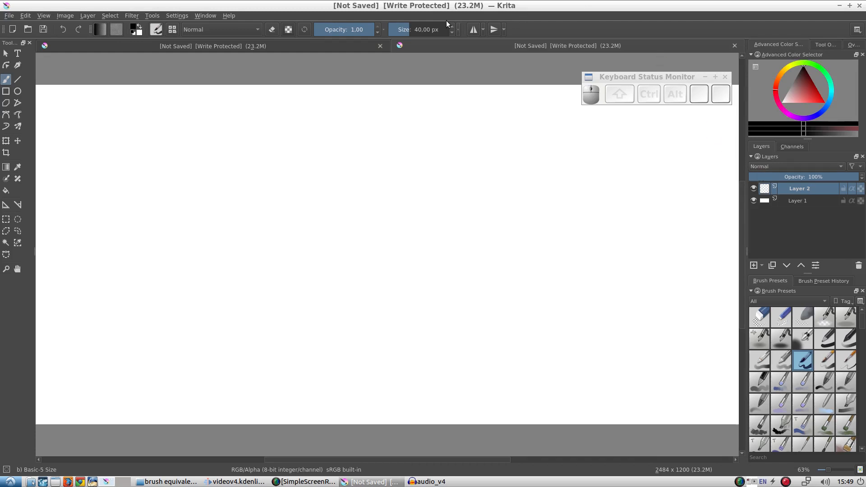
{"action": "mouse_move", "coordinate": [362, 43]}
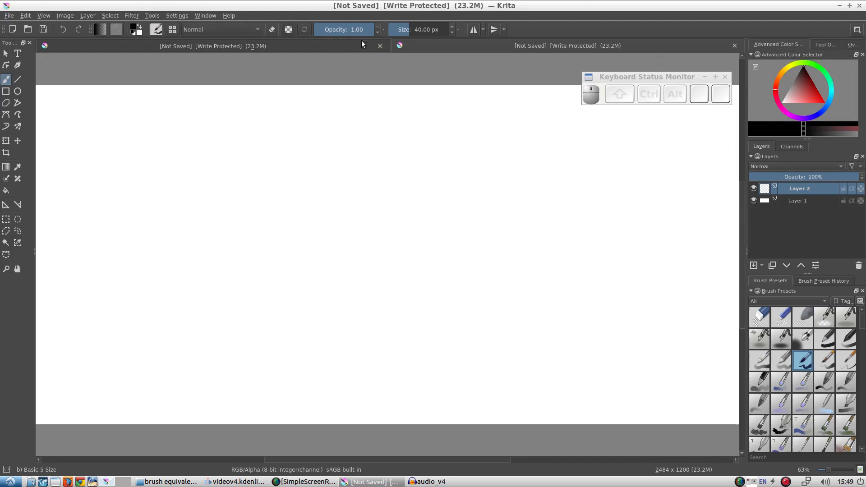
{"action": "mouse_move", "coordinate": [240, 29]}
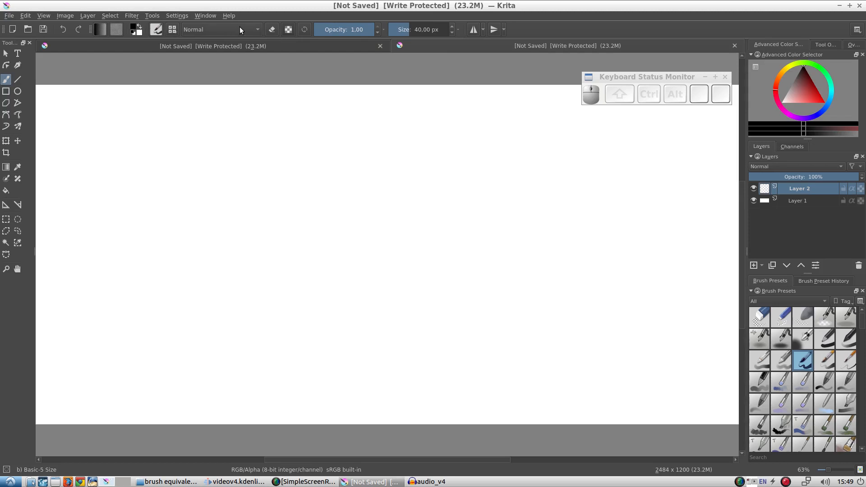
{"action": "mouse_move", "coordinate": [776, 291]}
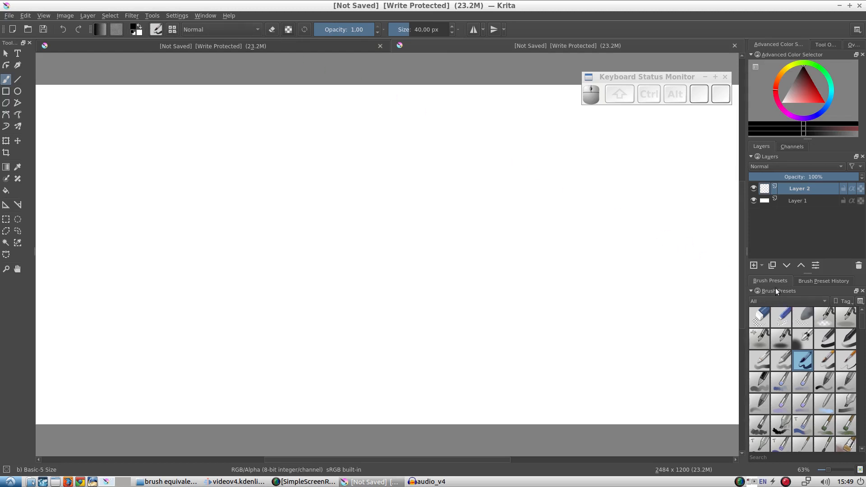
{"action": "mouse_move", "coordinate": [756, 238]}
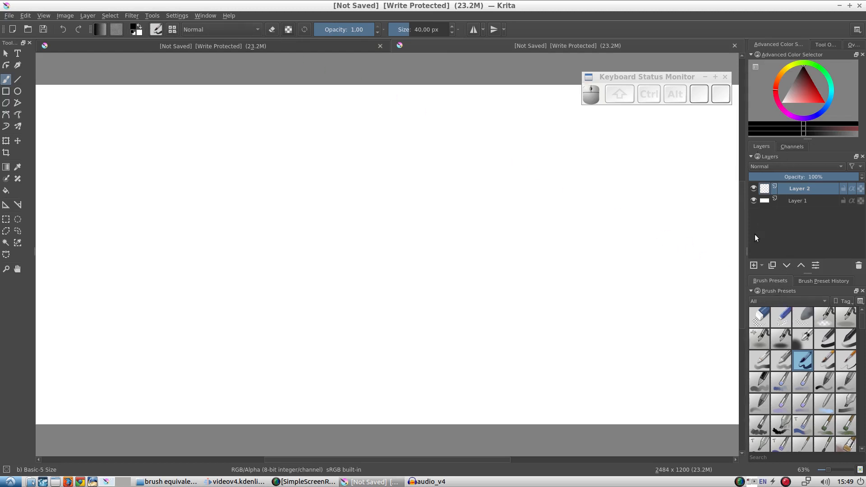
{"action": "mouse_move", "coordinate": [802, 378]}
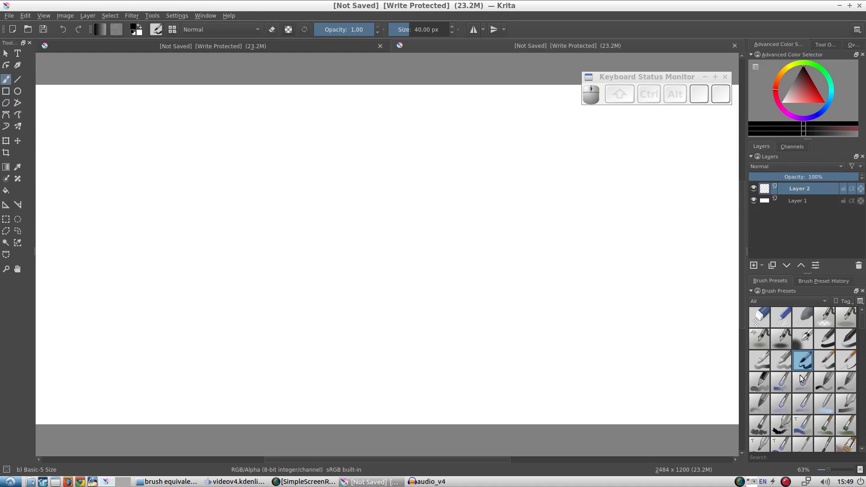
{"action": "mouse_move", "coordinate": [820, 339]}
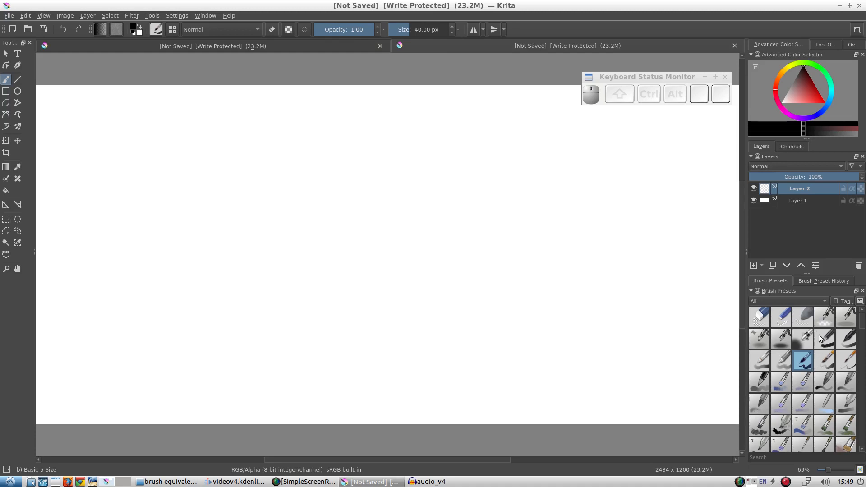
{"action": "mouse_move", "coordinate": [796, 313]}
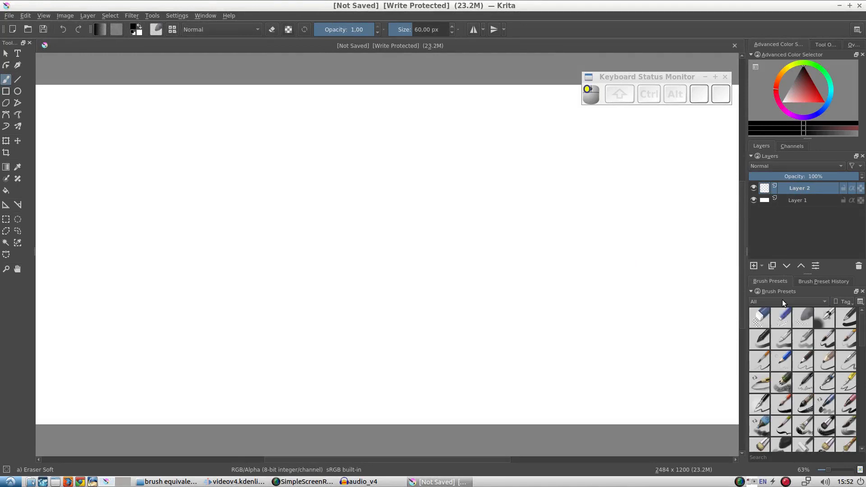
Try the Eraser Soft, Ink-7 Brush Rough and Eraser Circle presets
{"action": "left_click", "coordinate": [803, 317]}
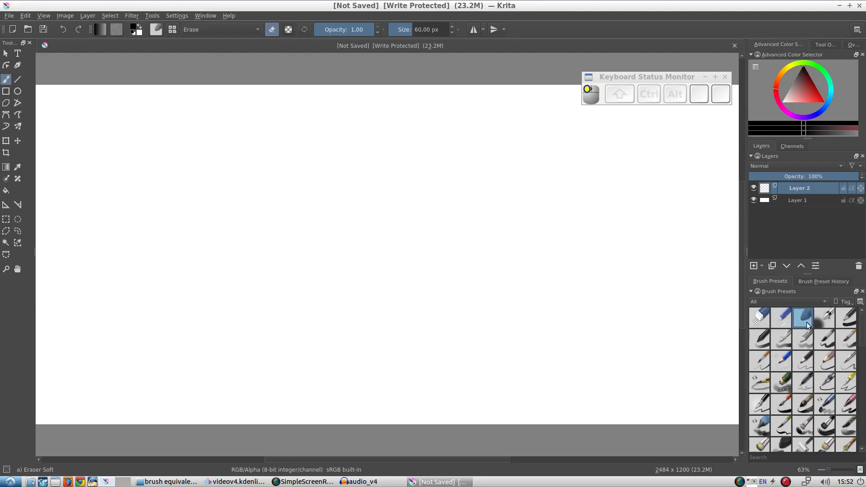
{"action": "left_click", "coordinate": [802, 404]}
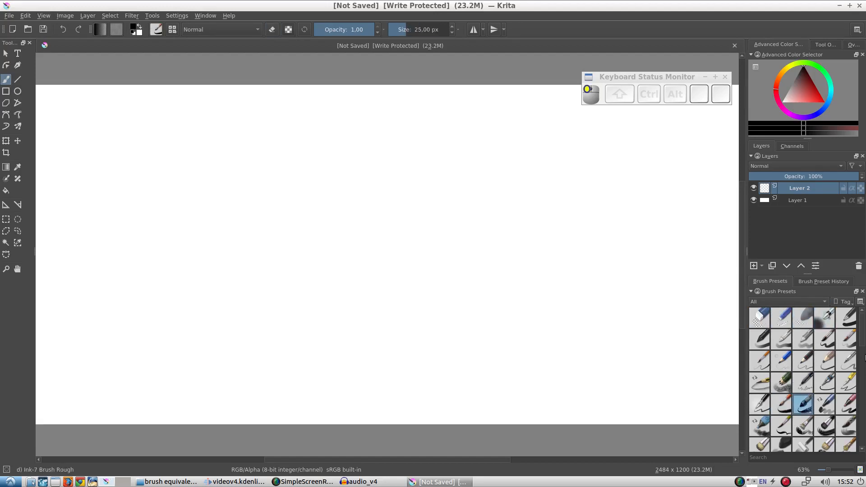
{"action": "mouse_move", "coordinate": [854, 347]}
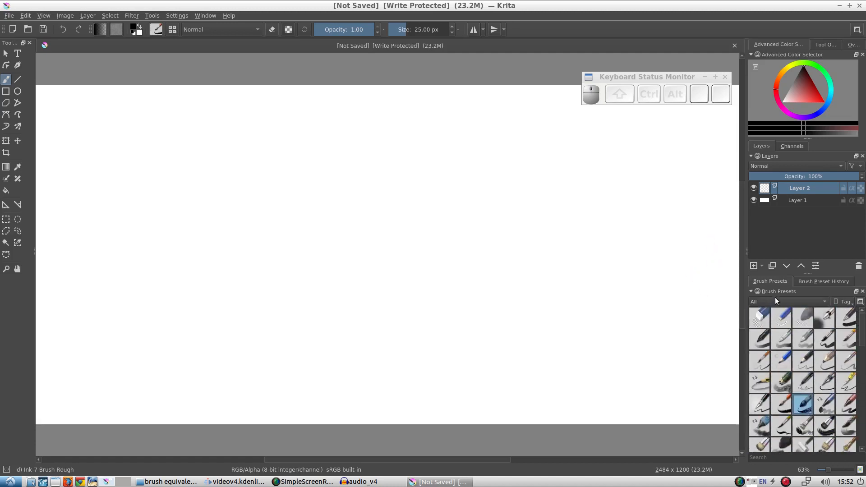
{"action": "left_click", "coordinate": [759, 317]}
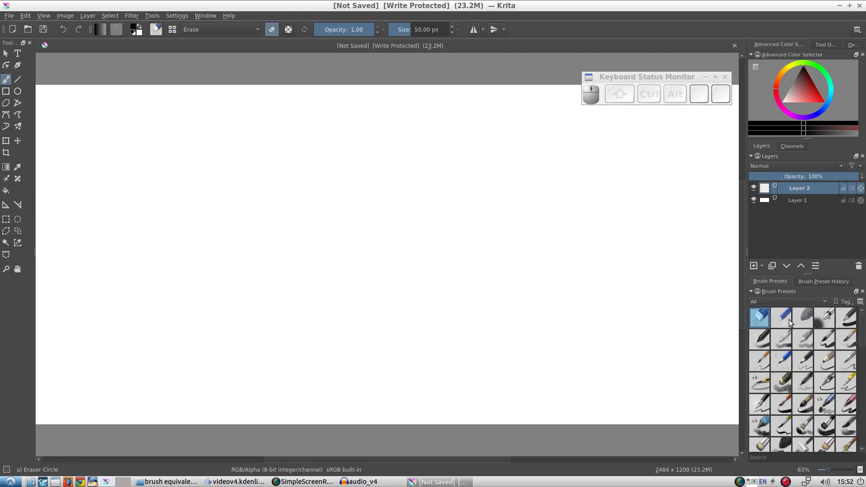
Filter Brush Presets to the Digital tag and select the Basic-5 Size brush
{"action": "left_click", "coordinate": [786, 301]}
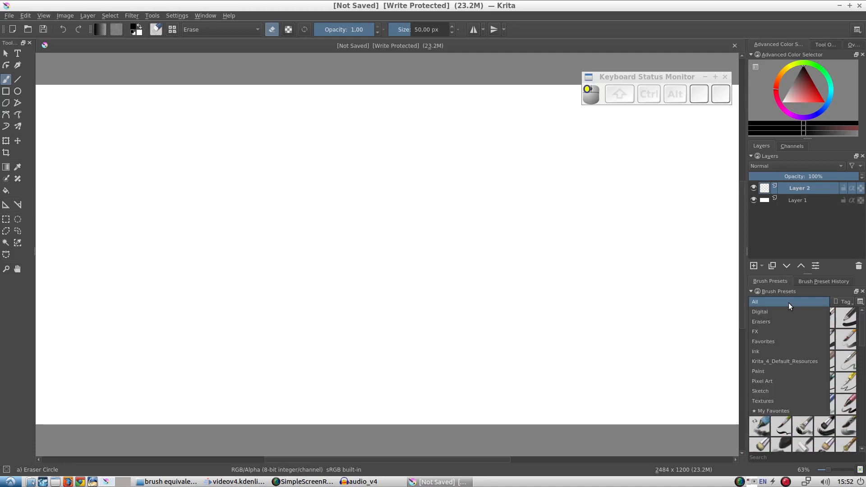
{"action": "left_click", "coordinate": [759, 311]}
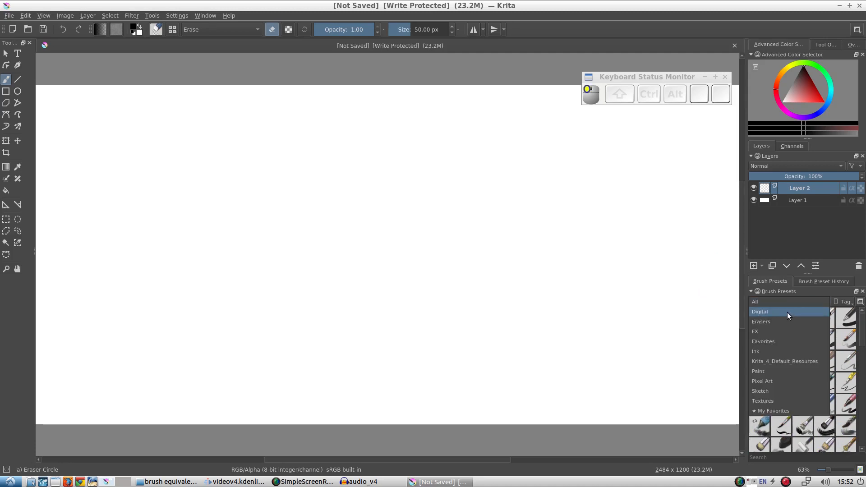
{"action": "left_click", "coordinate": [760, 311]}
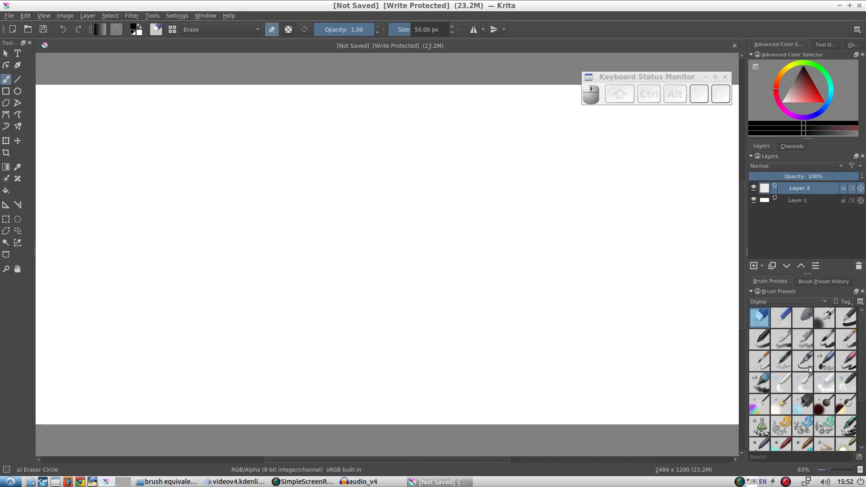
{"action": "mouse_move", "coordinate": [812, 365]}
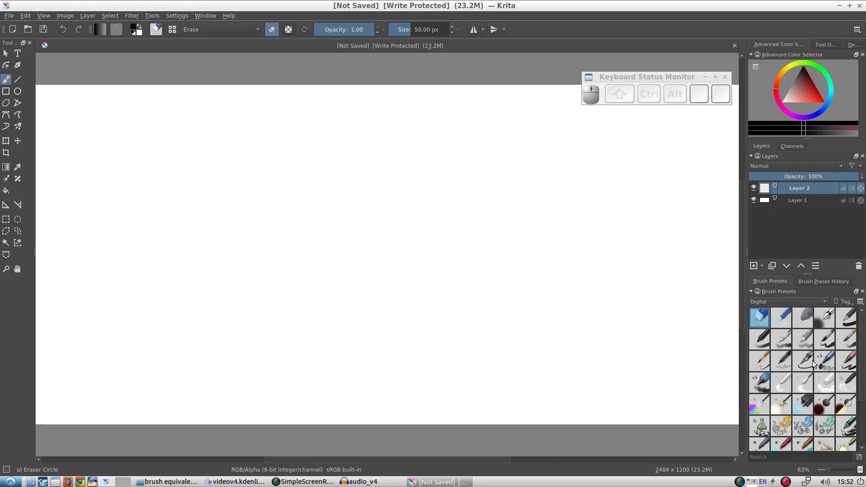
{"action": "left_click", "coordinate": [824, 339]}
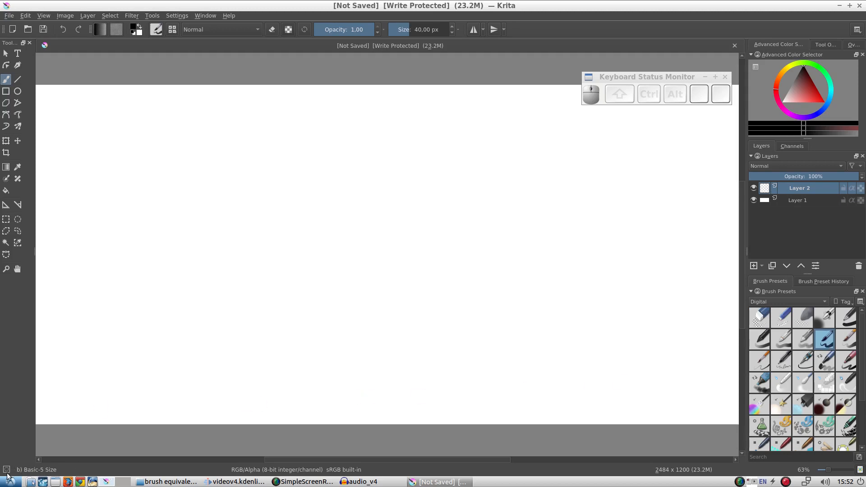
{"action": "mouse_move", "coordinate": [75, 469]}
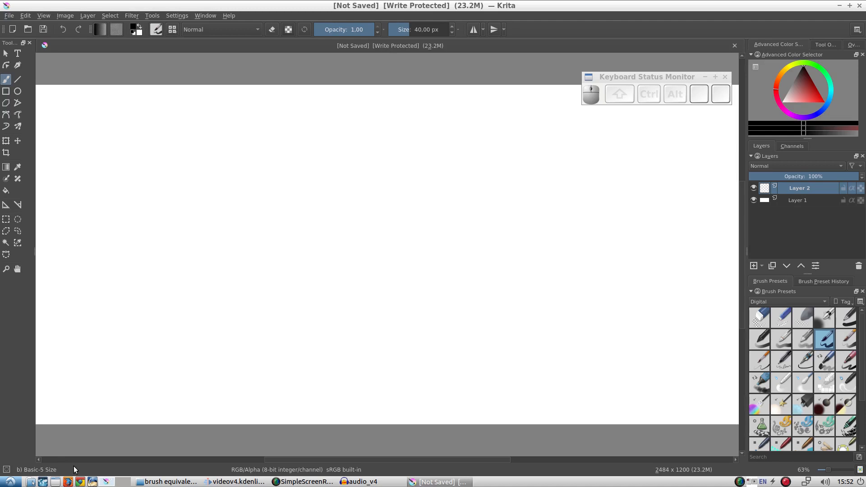
{"action": "mouse_move", "coordinate": [193, 347]}
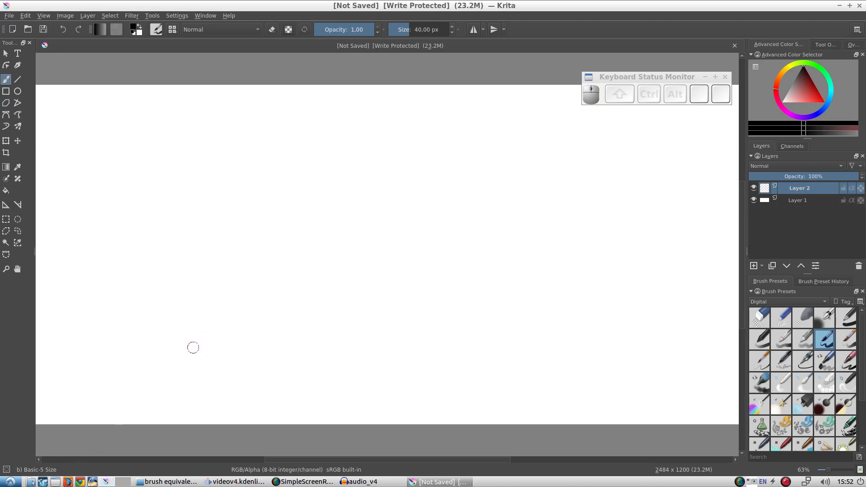
{"action": "mouse_move", "coordinate": [115, 107]}
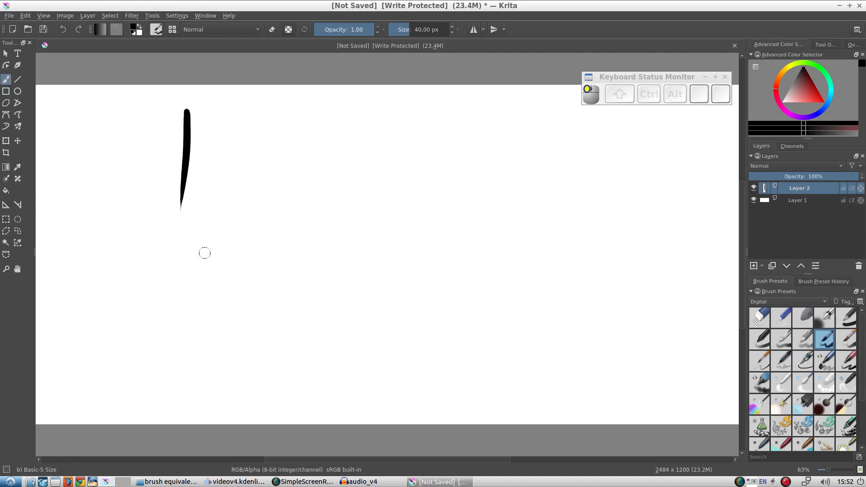
{"action": "mouse_move", "coordinate": [419, 146]}
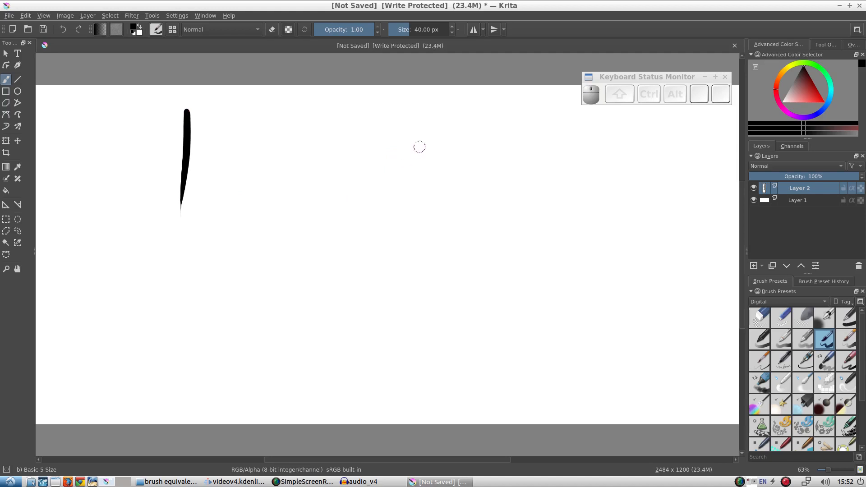
Pick red in the colour selector for the next test strokes
{"action": "left_click", "coordinate": [807, 90]}
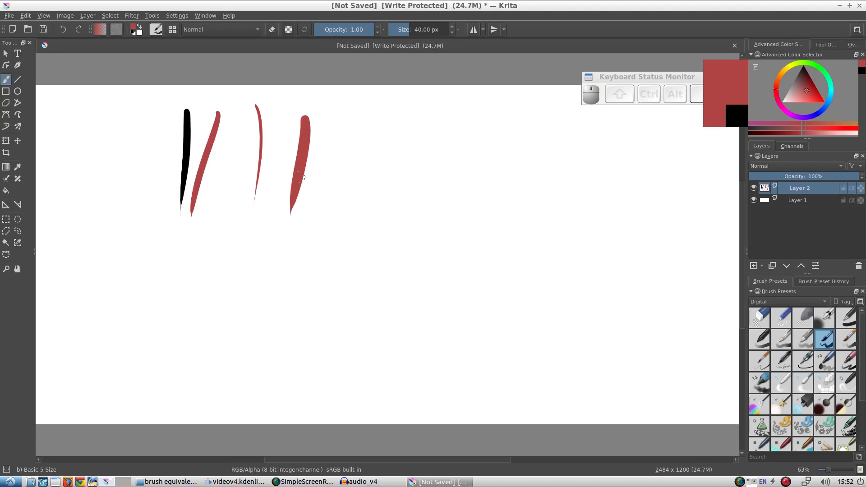
{"action": "mouse_move", "coordinate": [353, 131]}
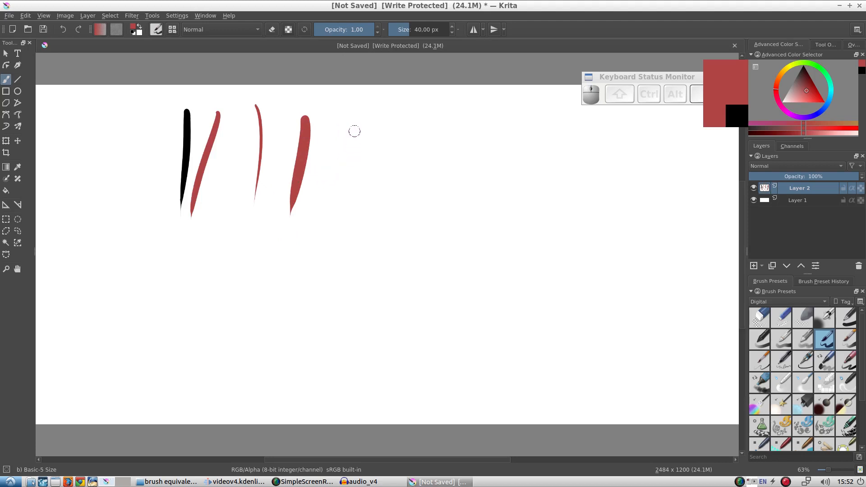
{"action": "mouse_move", "coordinate": [363, 112]}
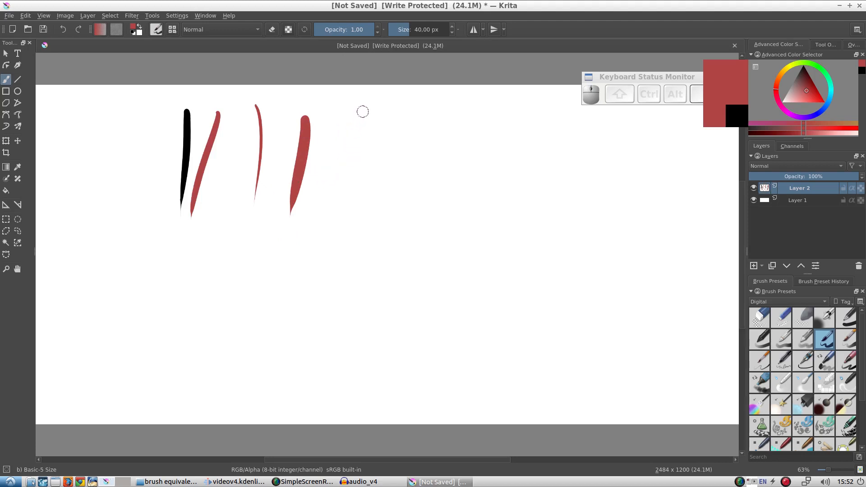
{"action": "mouse_move", "coordinate": [360, 119]}
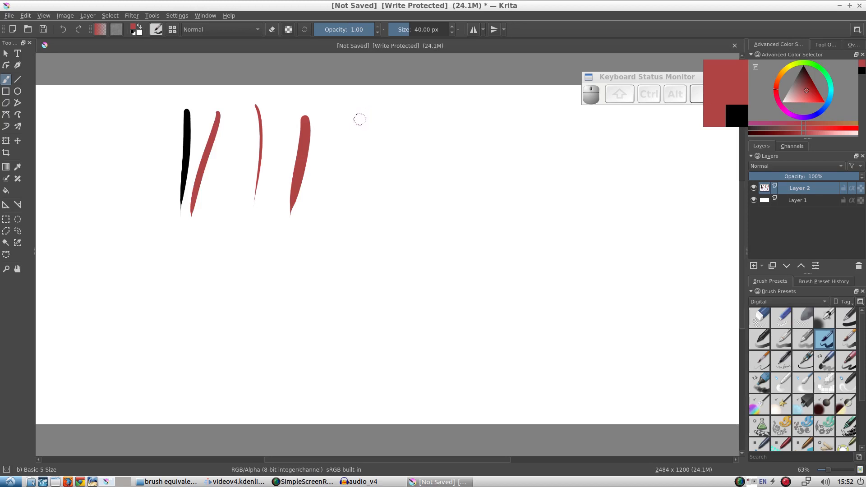
{"action": "mouse_move", "coordinate": [359, 116]}
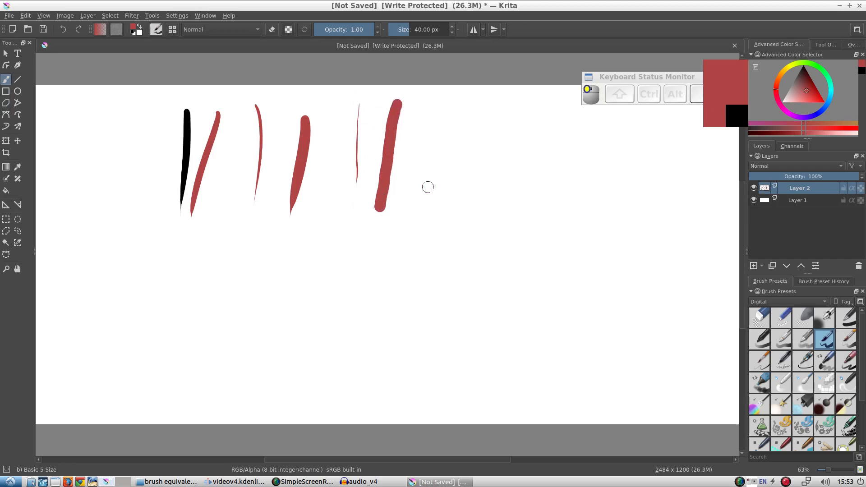
{"action": "mouse_move", "coordinate": [472, 118]}
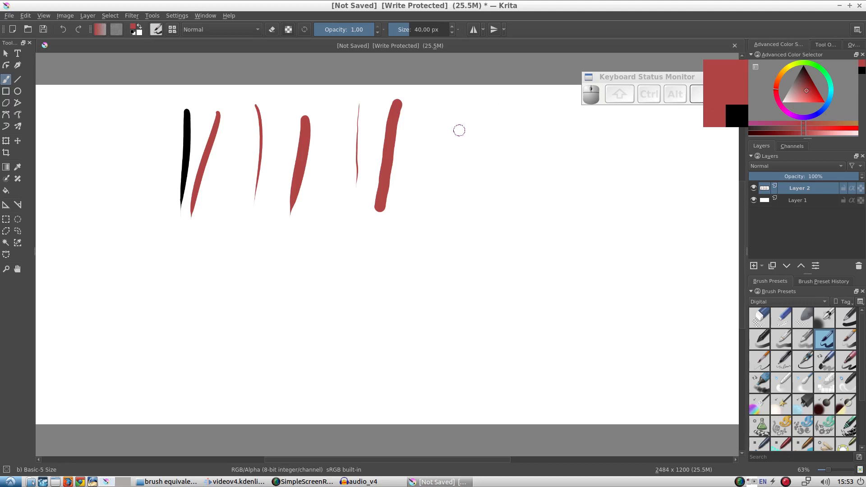
{"action": "mouse_move", "coordinate": [492, 123]}
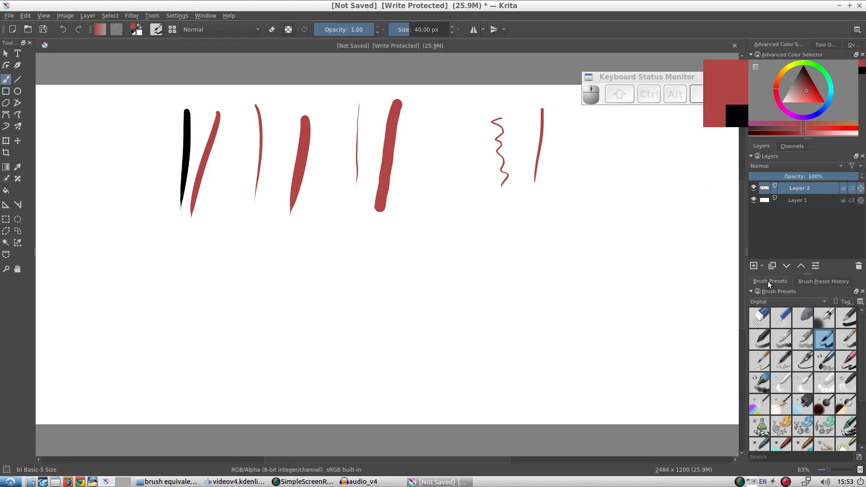
Select the Basic-5 Size Opacity brush and draw a faint stroke across the black line
{"action": "left_click", "coordinate": [845, 339]}
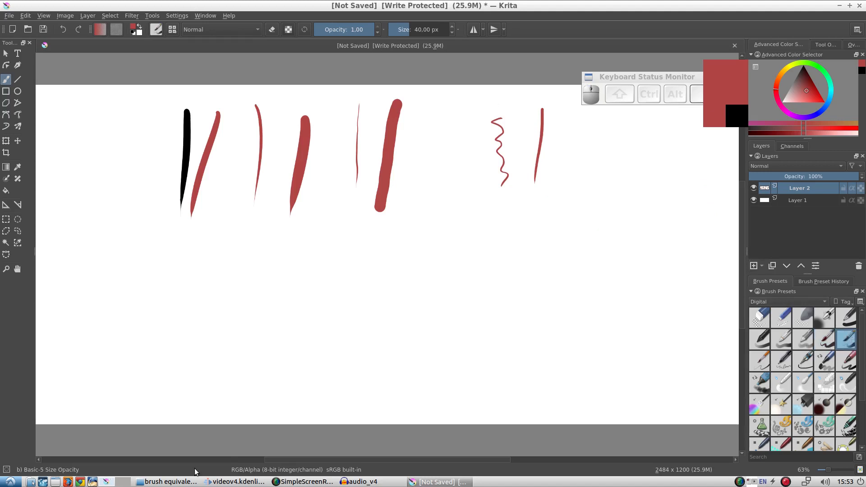
{"action": "mouse_move", "coordinate": [35, 471]}
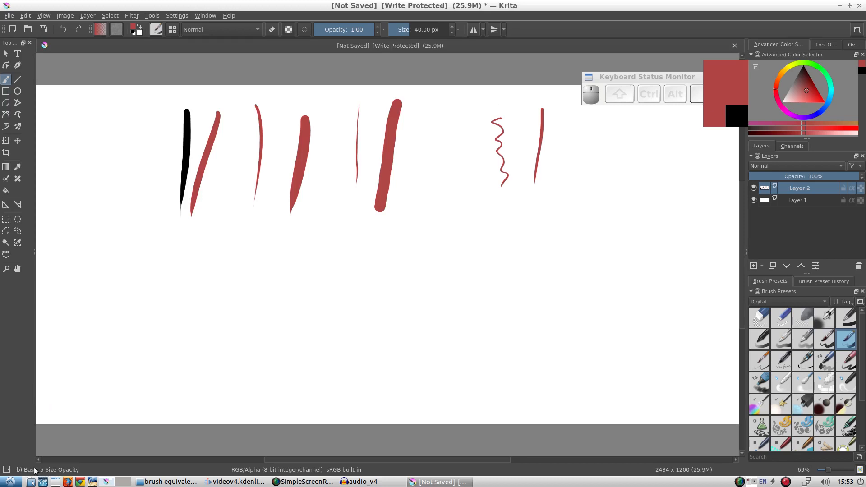
{"action": "mouse_move", "coordinate": [177, 271]}
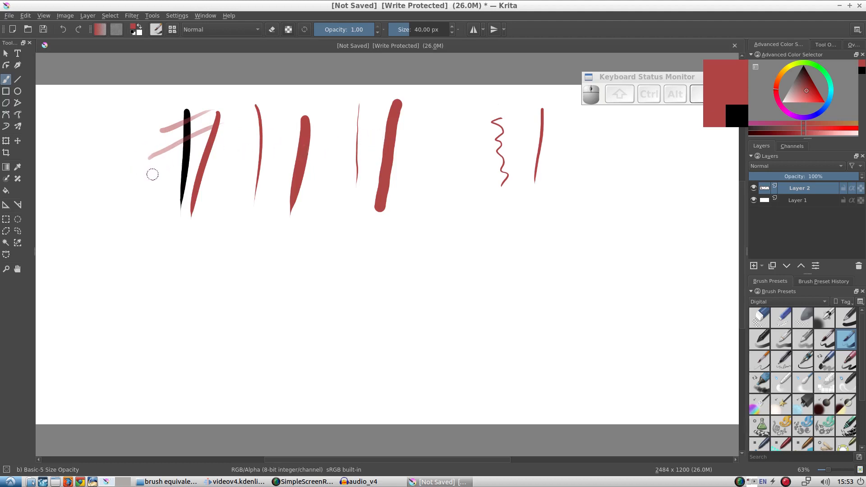
{"action": "mouse_move", "coordinate": [154, 174]}
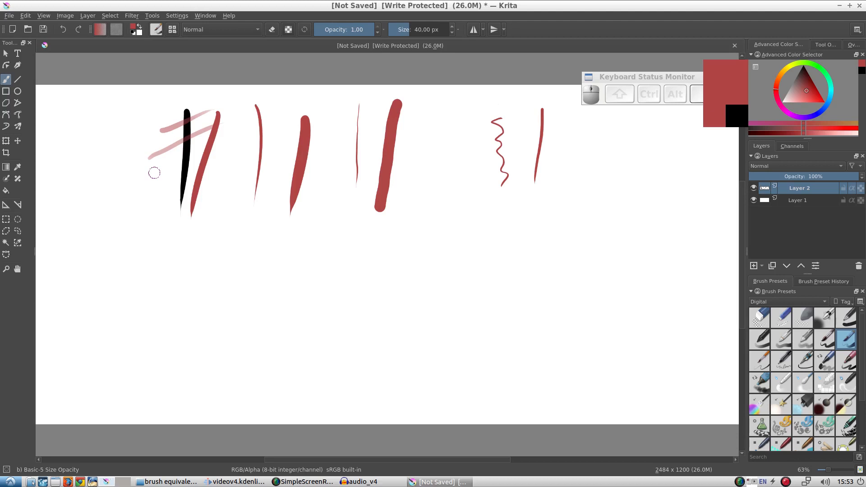
{"action": "mouse_move", "coordinate": [132, 192]}
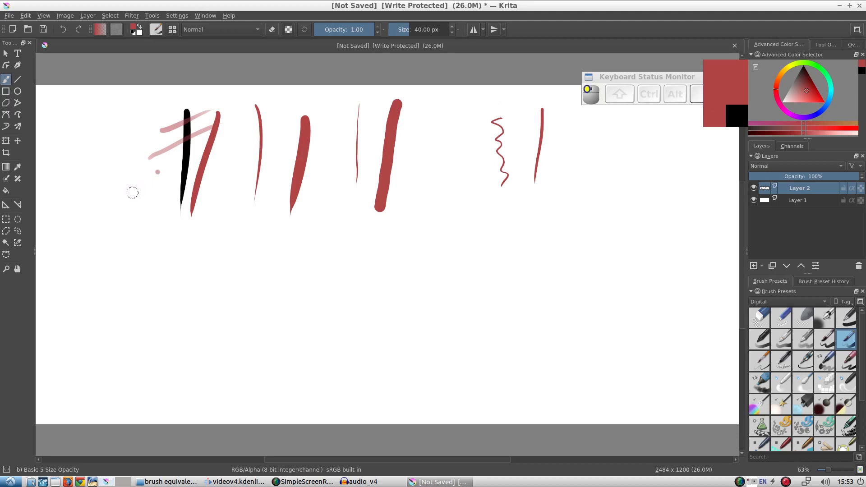
{"action": "mouse_move", "coordinate": [181, 160]}
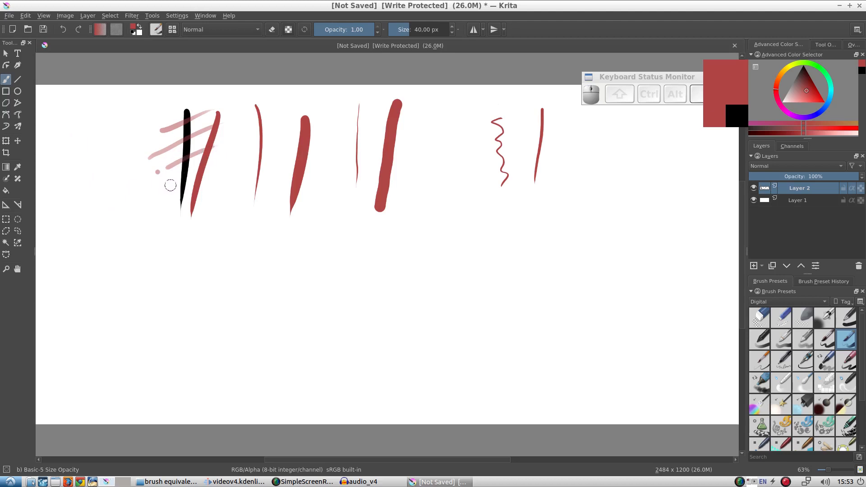
{"action": "left_click_drag", "start_coordinate": [157, 177], "coordinate": [195, 177]}
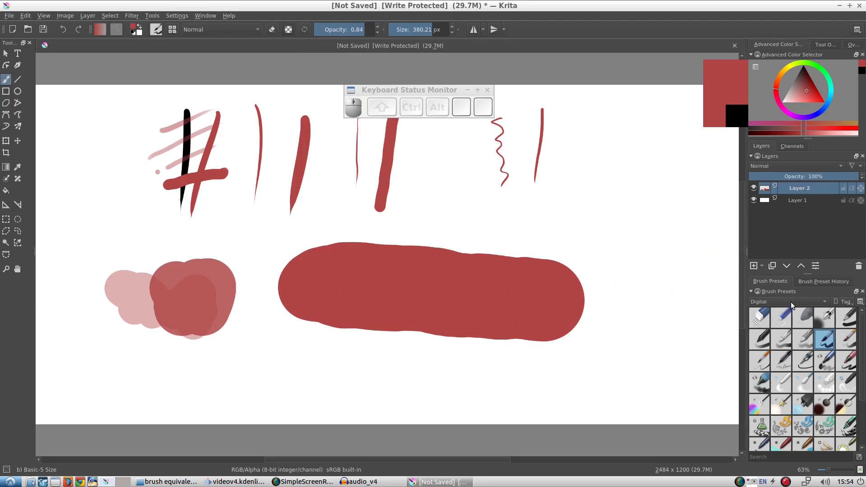
{"action": "mouse_move", "coordinate": [818, 348]}
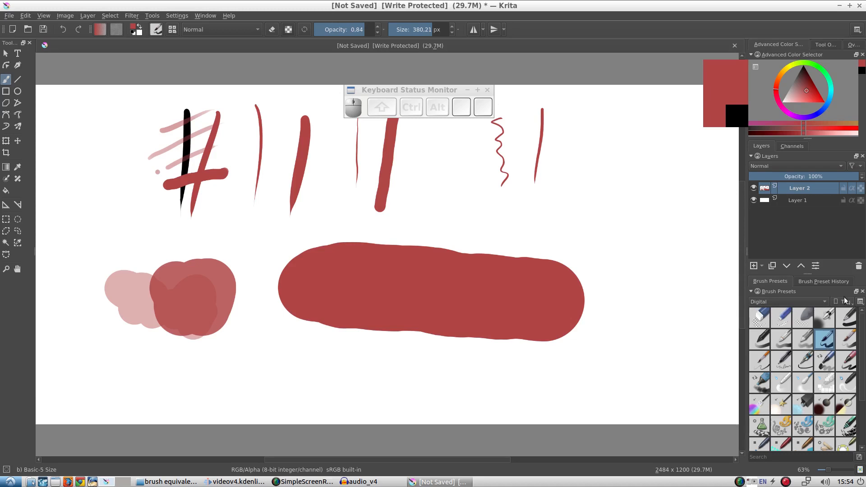
Create a new brush tag named 'Facorite', then show all presets again
{"action": "left_click", "coordinate": [844, 301]}
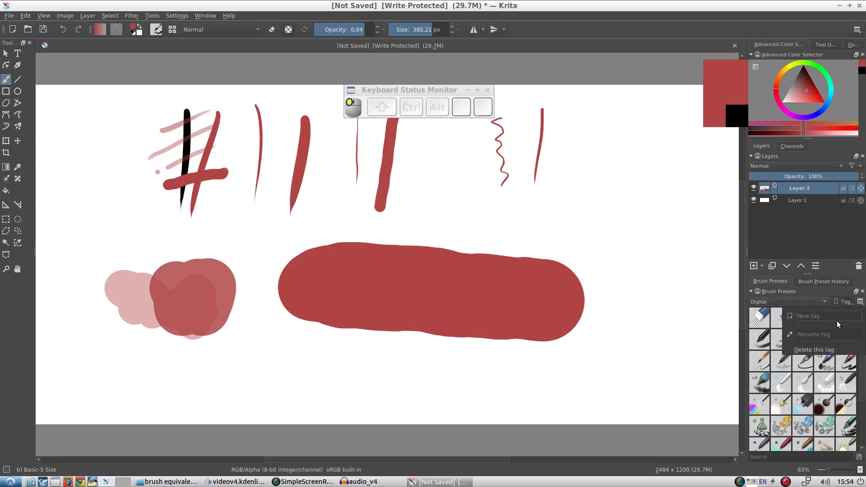
{"action": "type", "text": "Fa"}
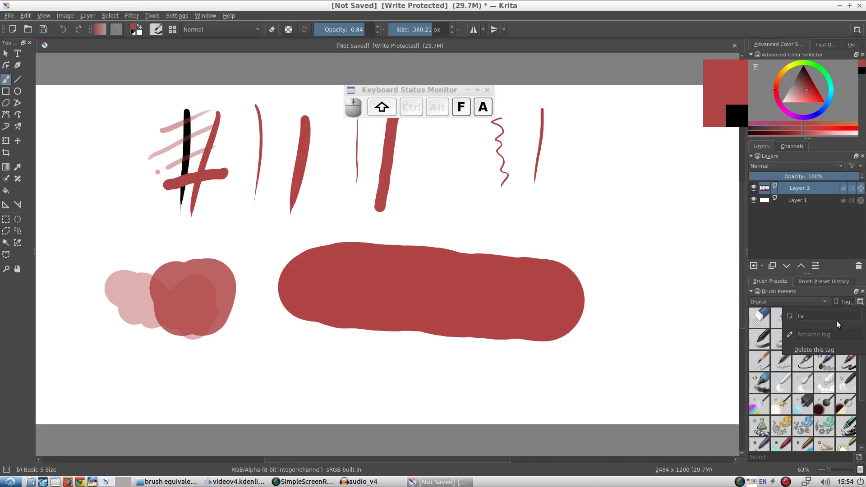
{"action": "type", "text": "corite"}
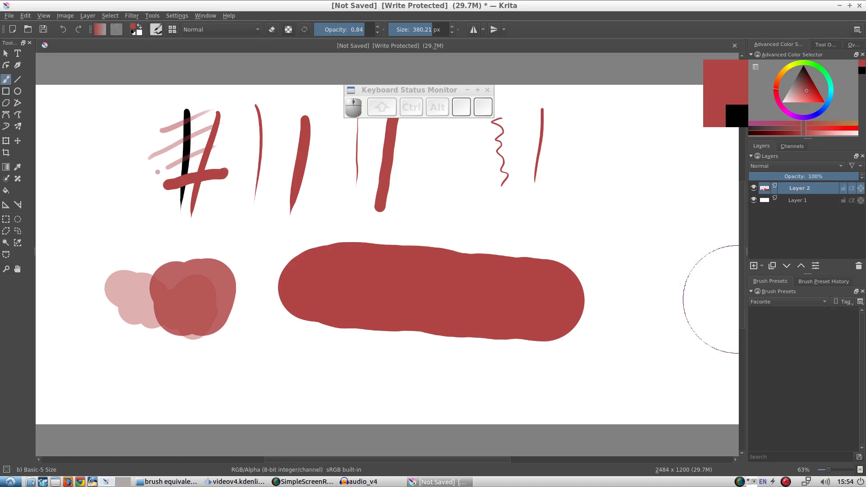
{"action": "left_click", "coordinate": [785, 301]}
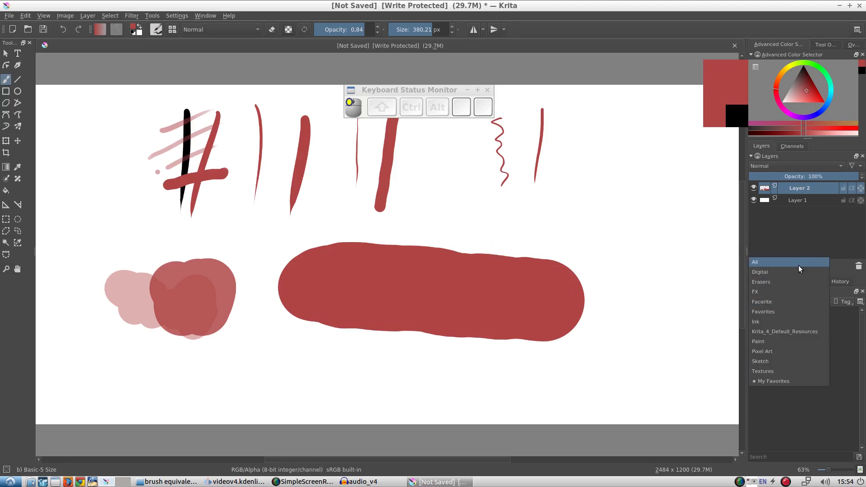
{"action": "left_click", "coordinate": [755, 261]}
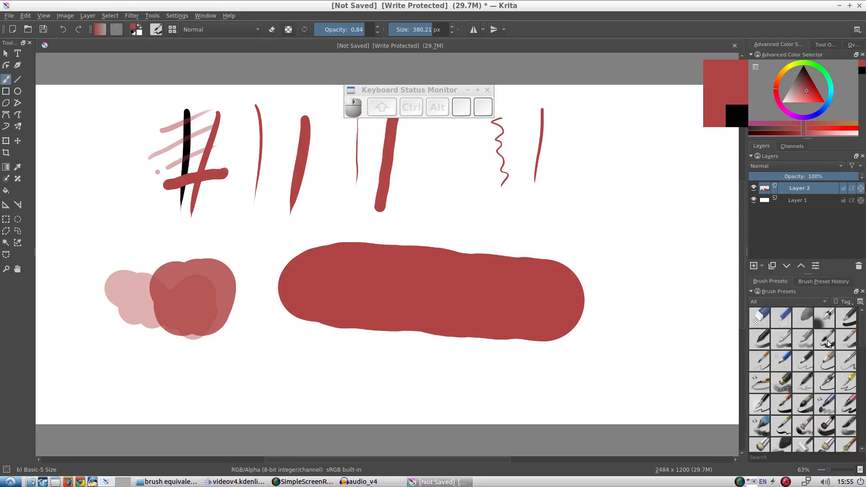
Assign Basic-5 Size to the Facorite tag and filter presets to show it alone
{"action": "right_click", "coordinate": [823, 336]}
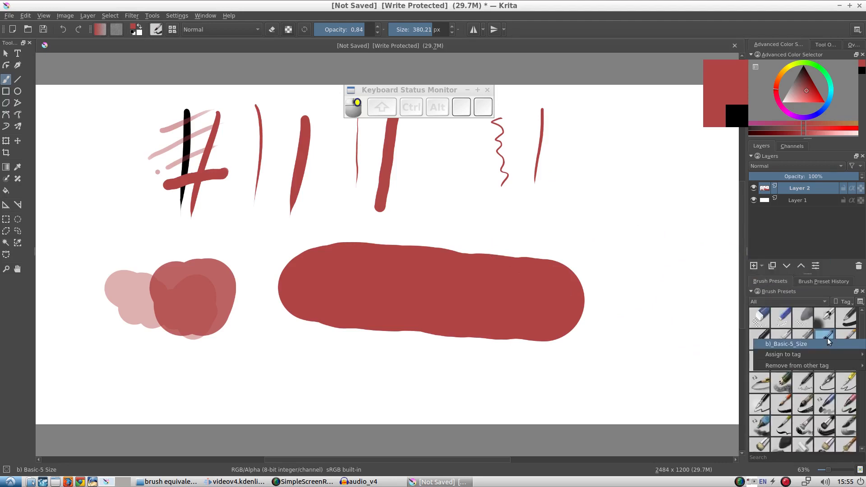
{"action": "left_click", "coordinate": [783, 354]}
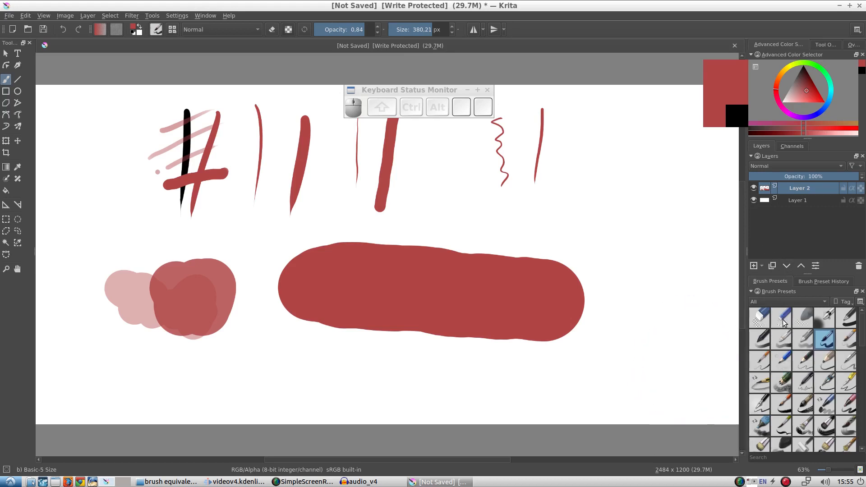
{"action": "left_click", "coordinate": [787, 302]}
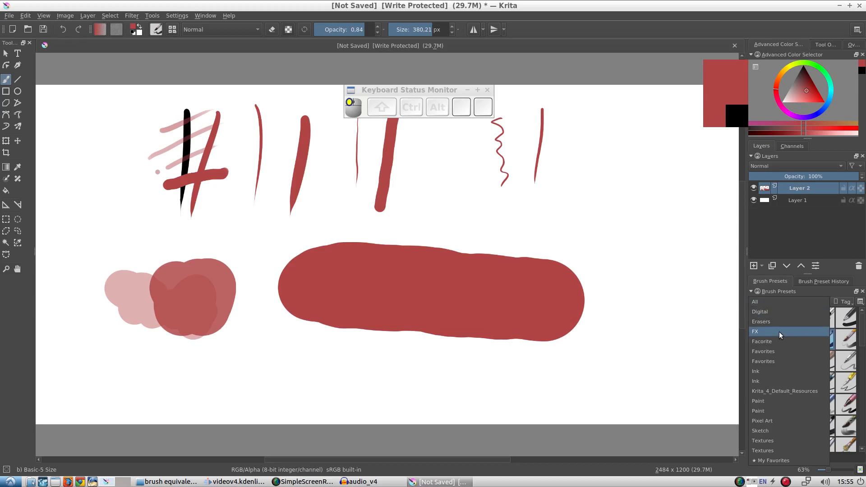
{"action": "left_click", "coordinate": [761, 341]}
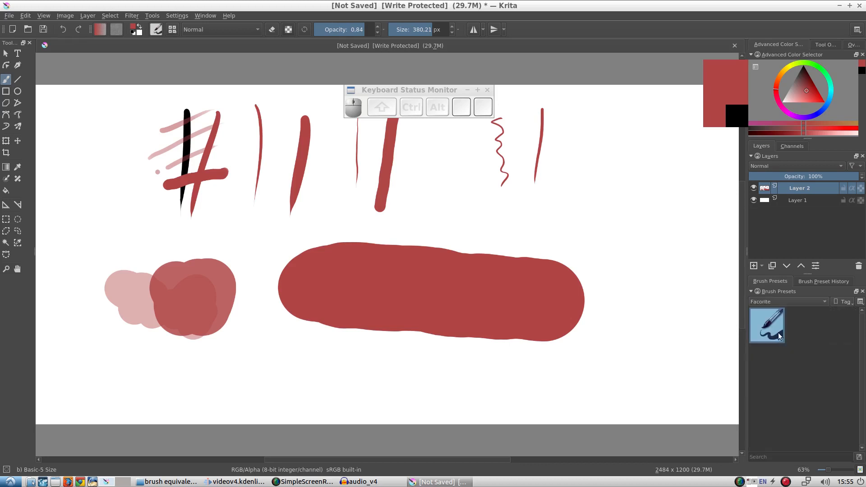